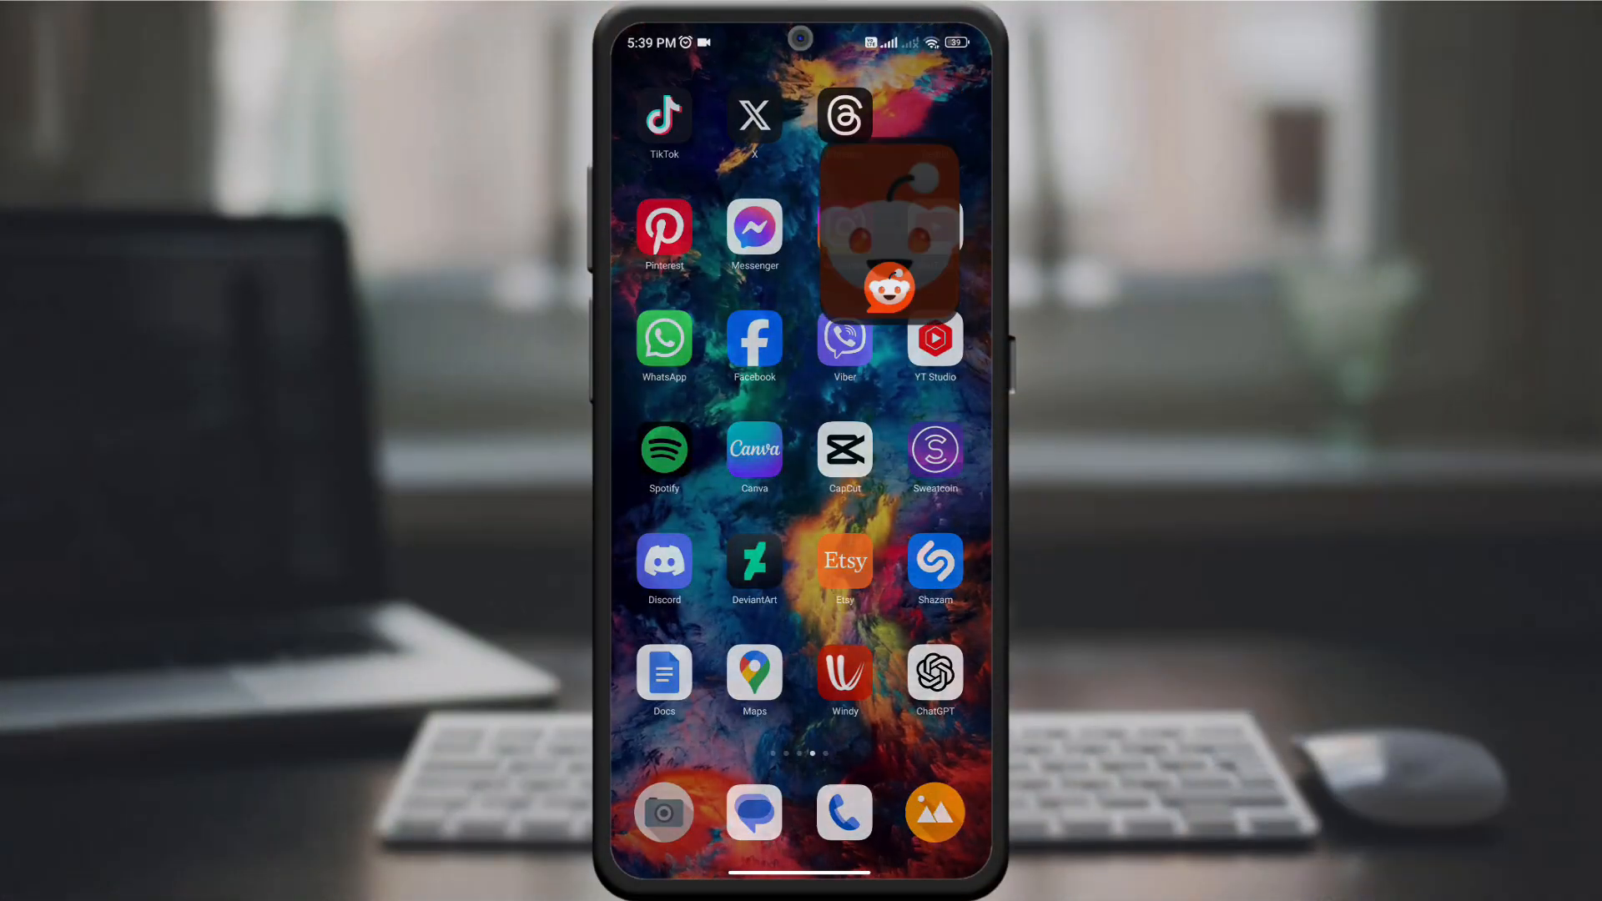
Launch Reddit, go to r/digital_marketing from the joined communities list and show its options menu with Leave community.
{"action": "left_click", "coordinate": [887, 235]}
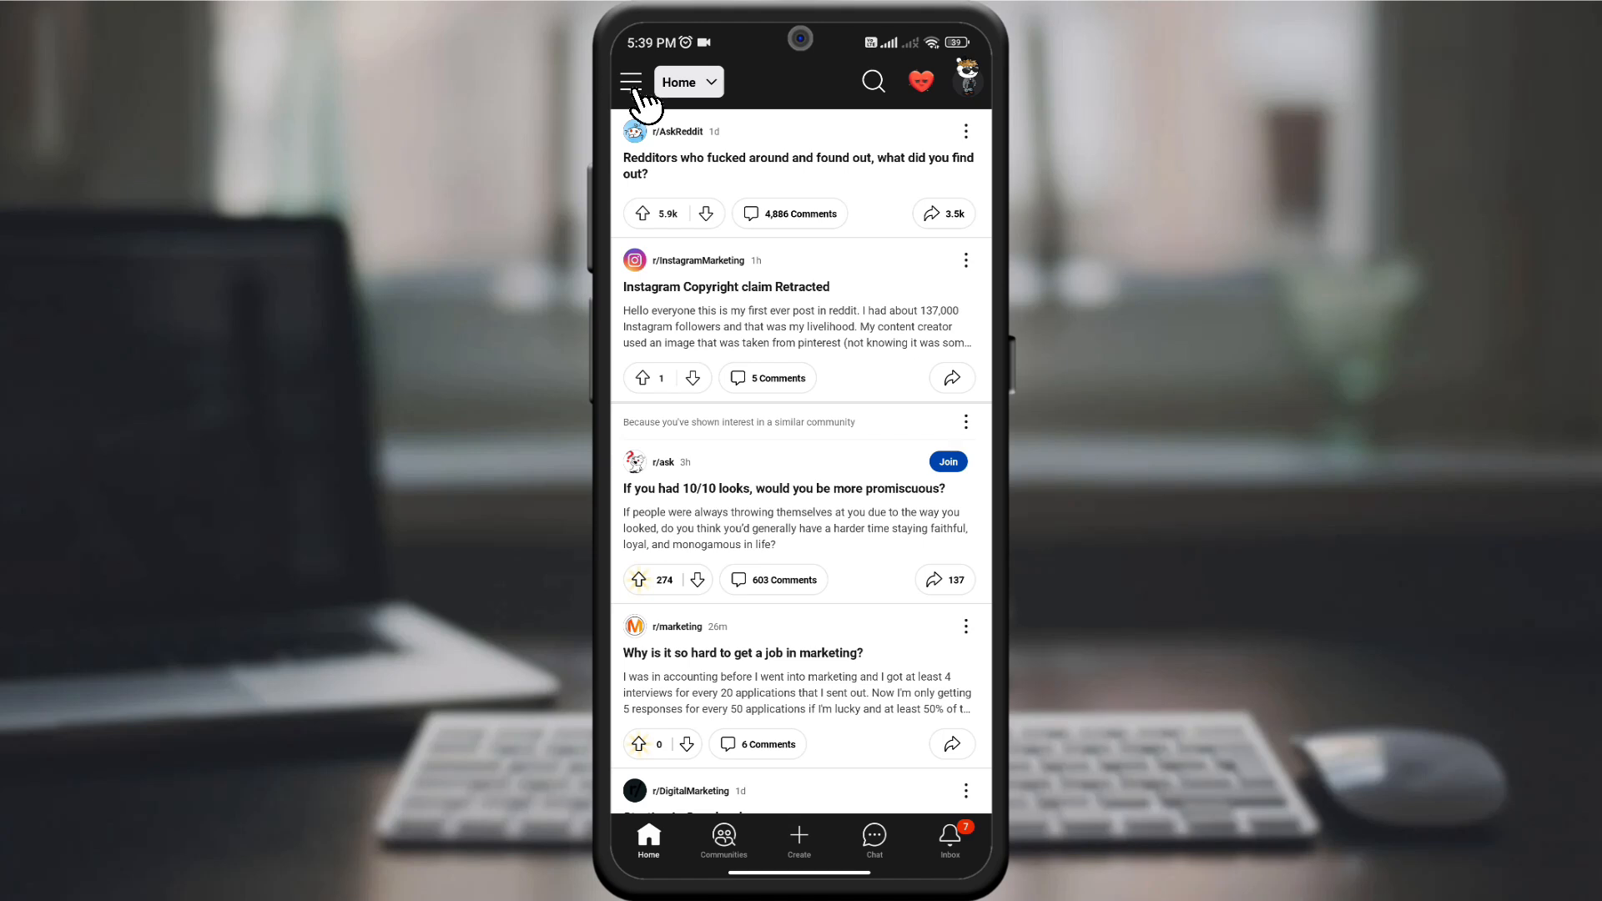
{"action": "left_click", "coordinate": [630, 81]}
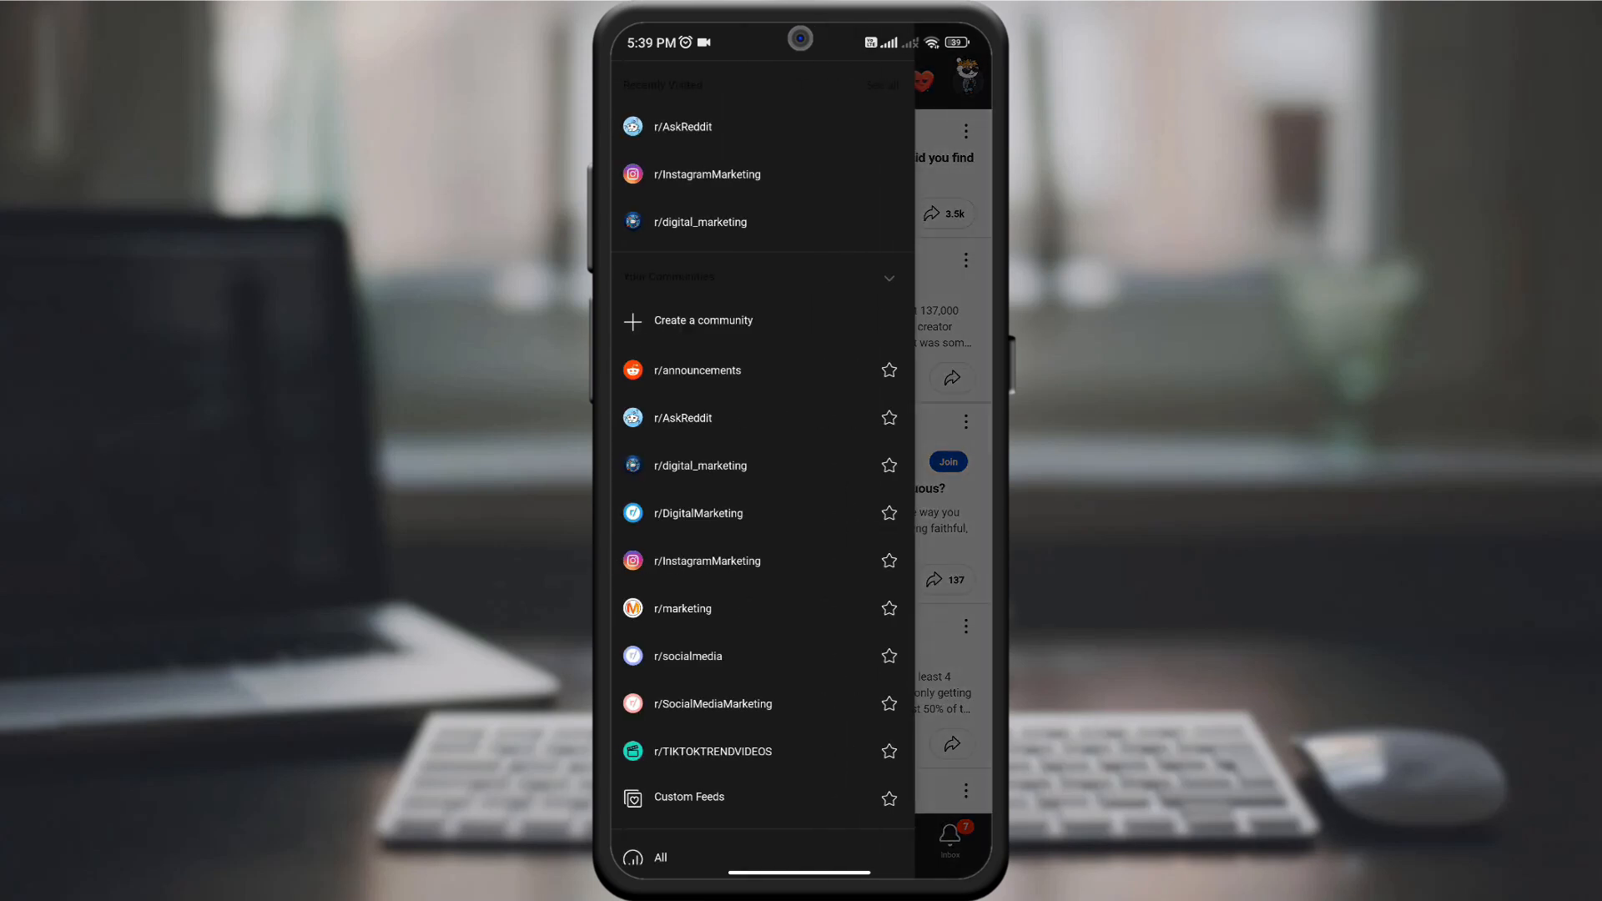
{"action": "mouse_move", "coordinate": [802, 487]}
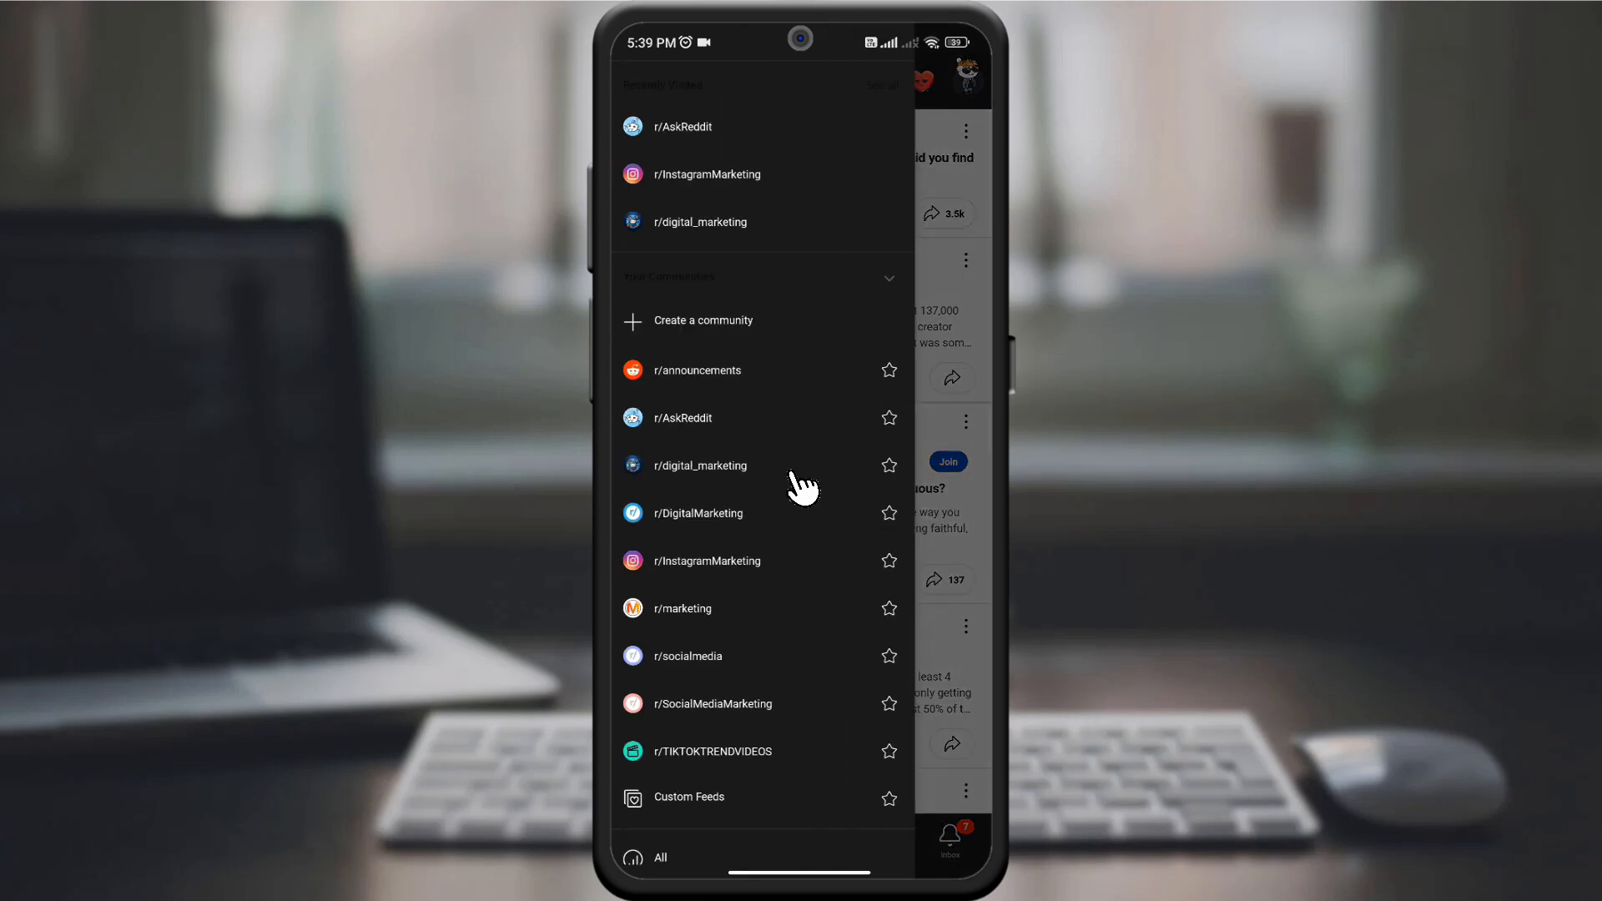
{"action": "left_click", "coordinate": [701, 466]}
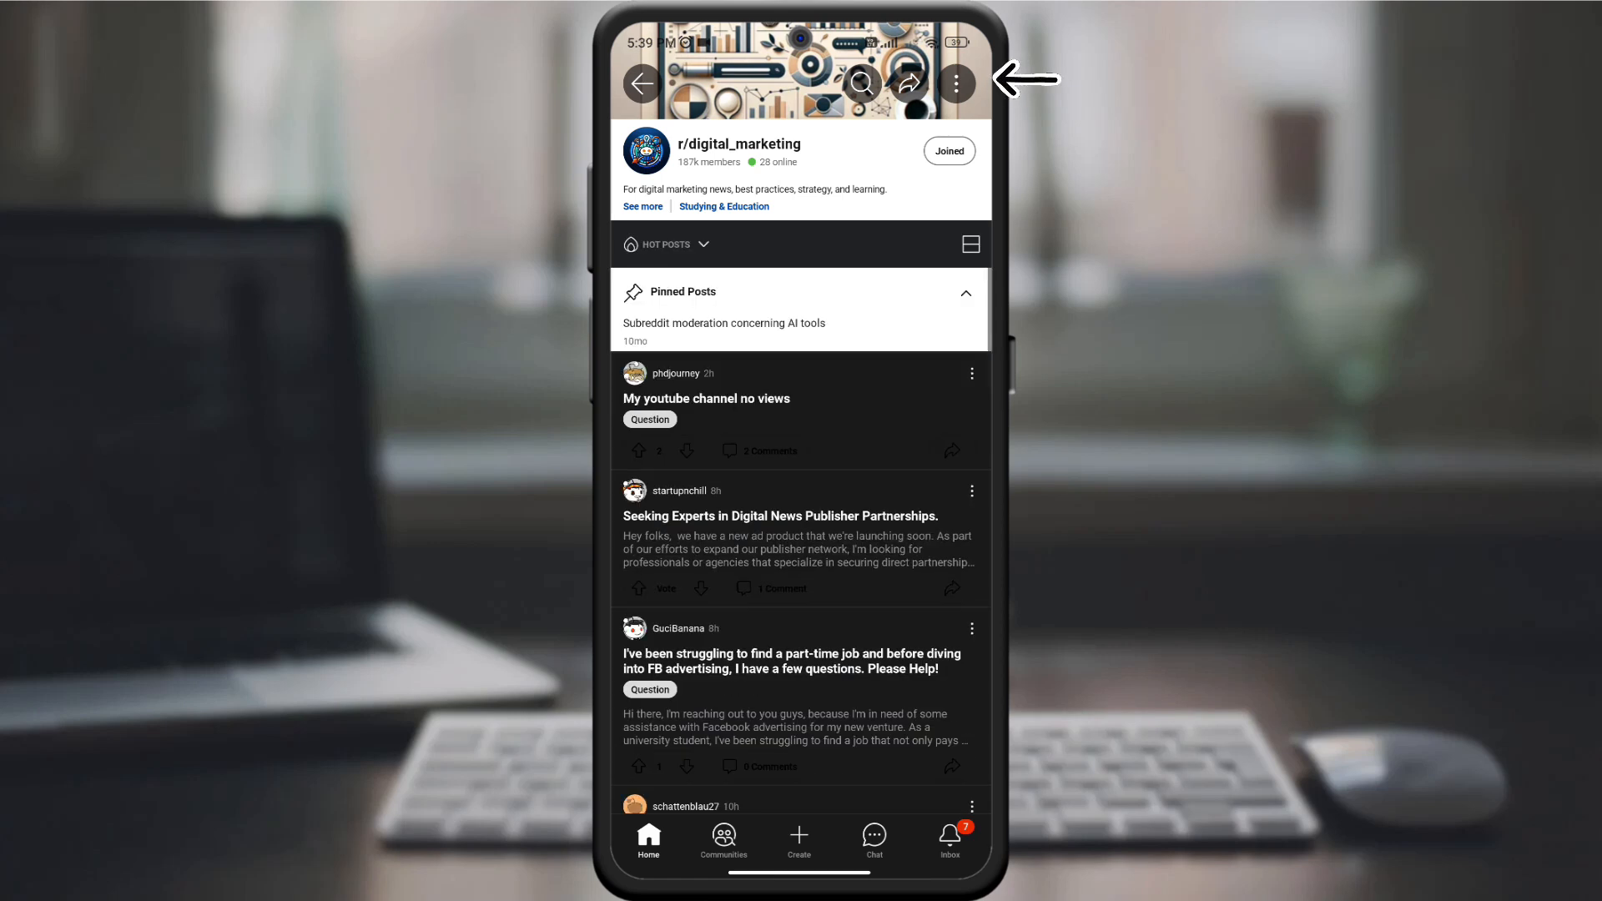
{"action": "left_click", "coordinate": [955, 83]}
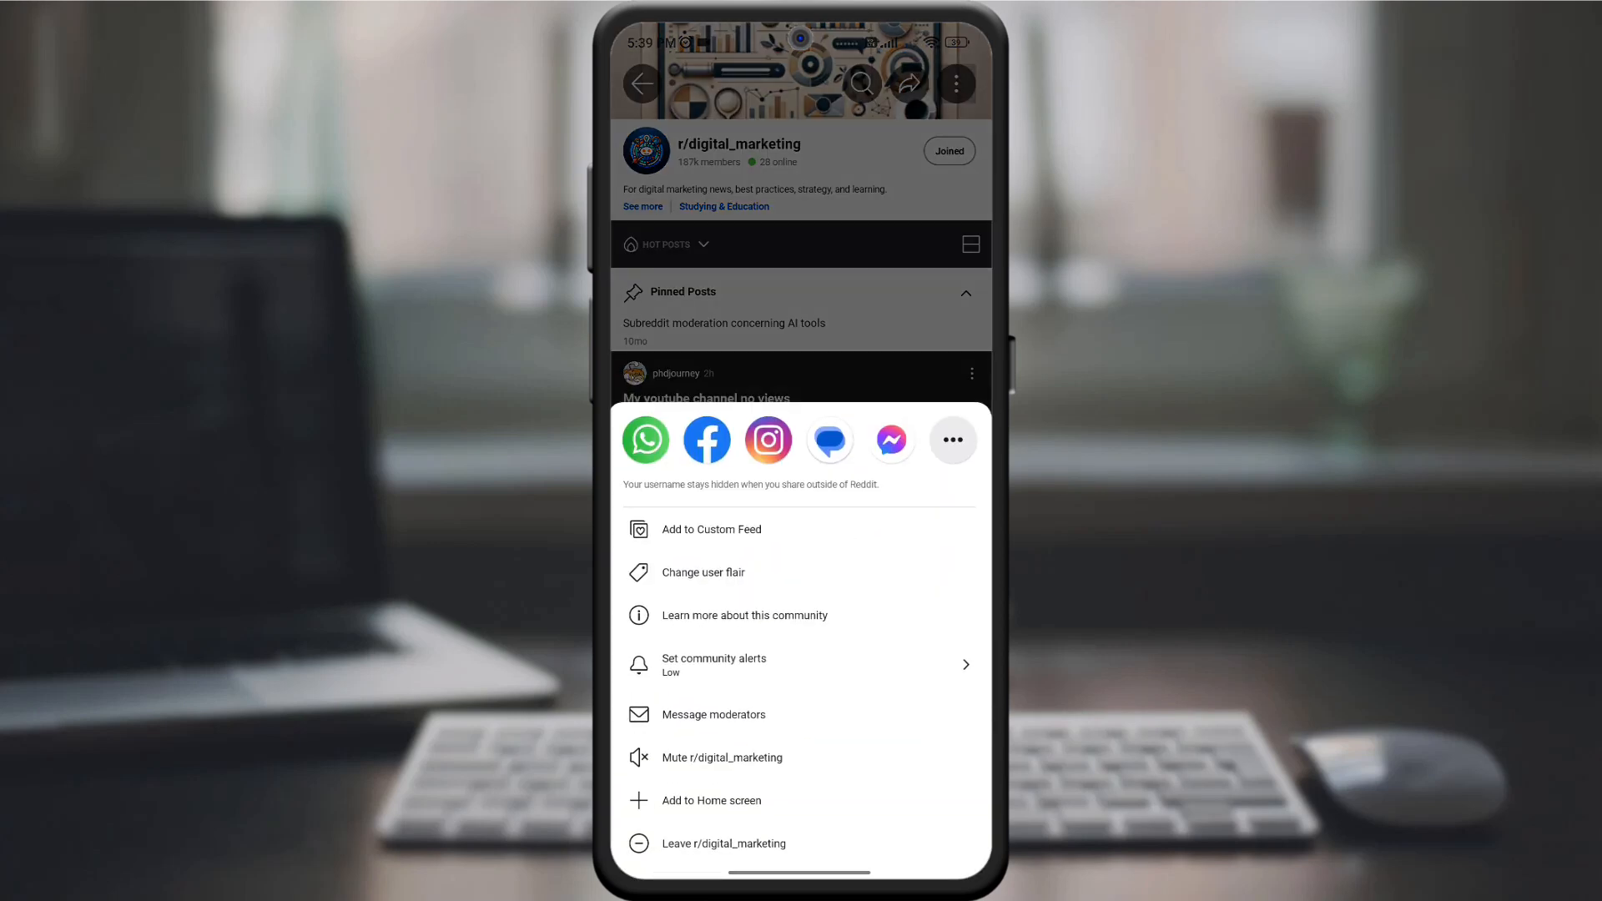